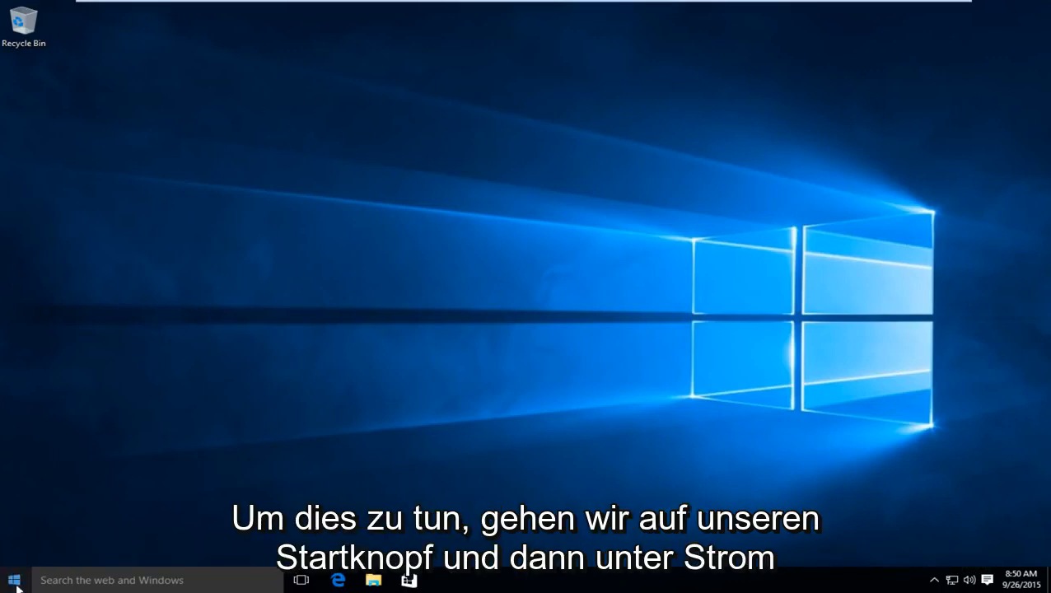
Restart from the Start menu's Power options into the recovery 'Choose an option' screen
click(13, 580)
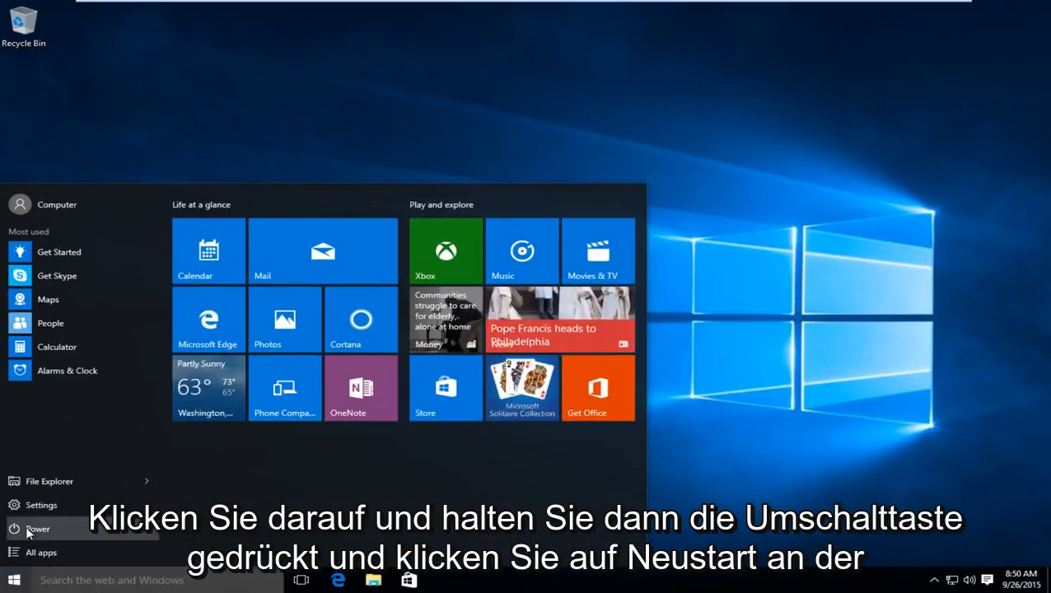
click(37, 529)
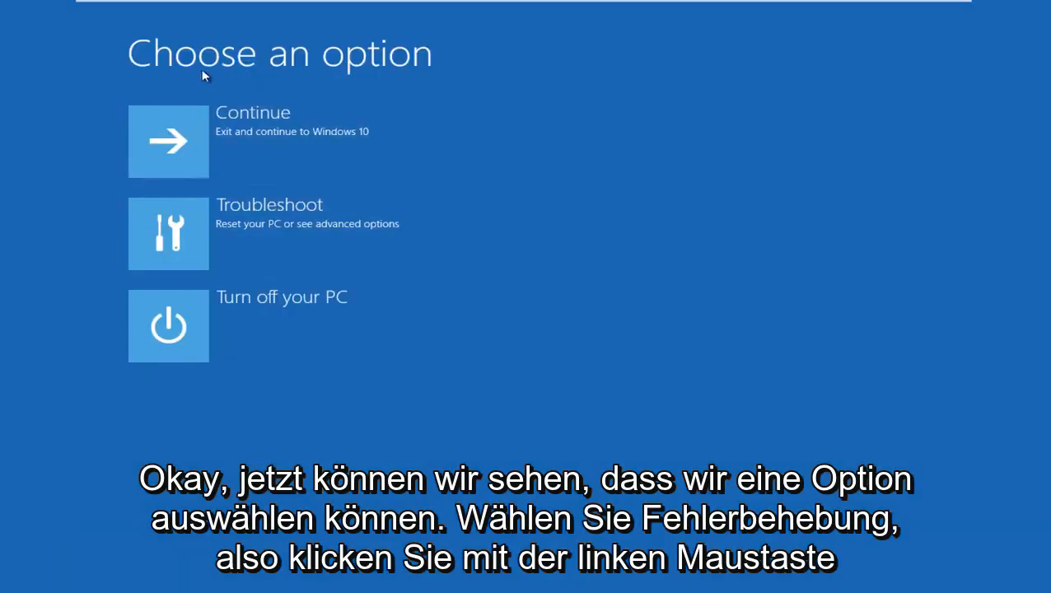
mouse_move(165, 239)
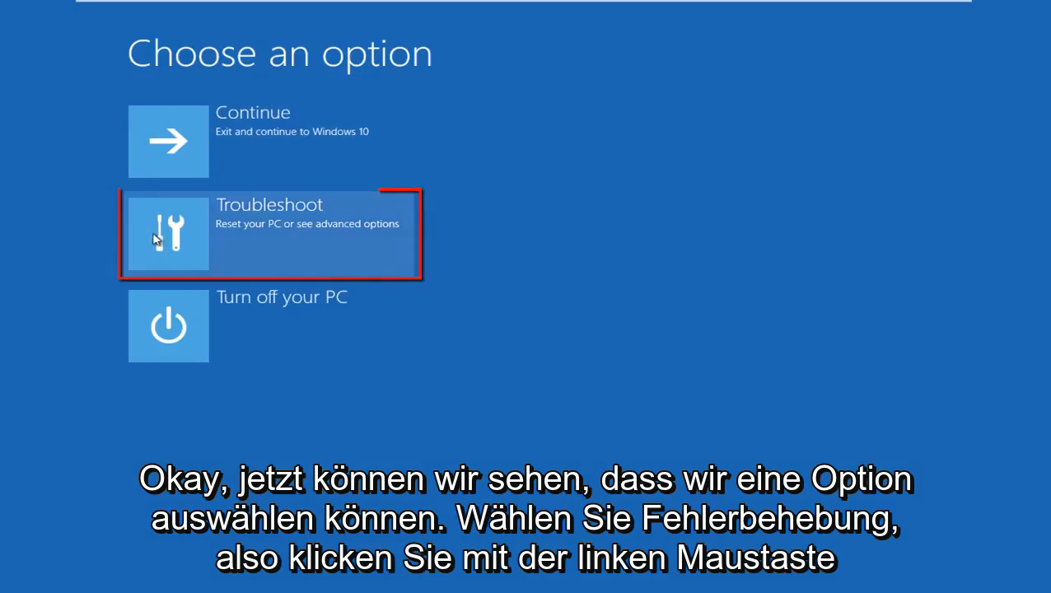
Open Troubleshoot, then Advanced options in the recovery environment
click(168, 234)
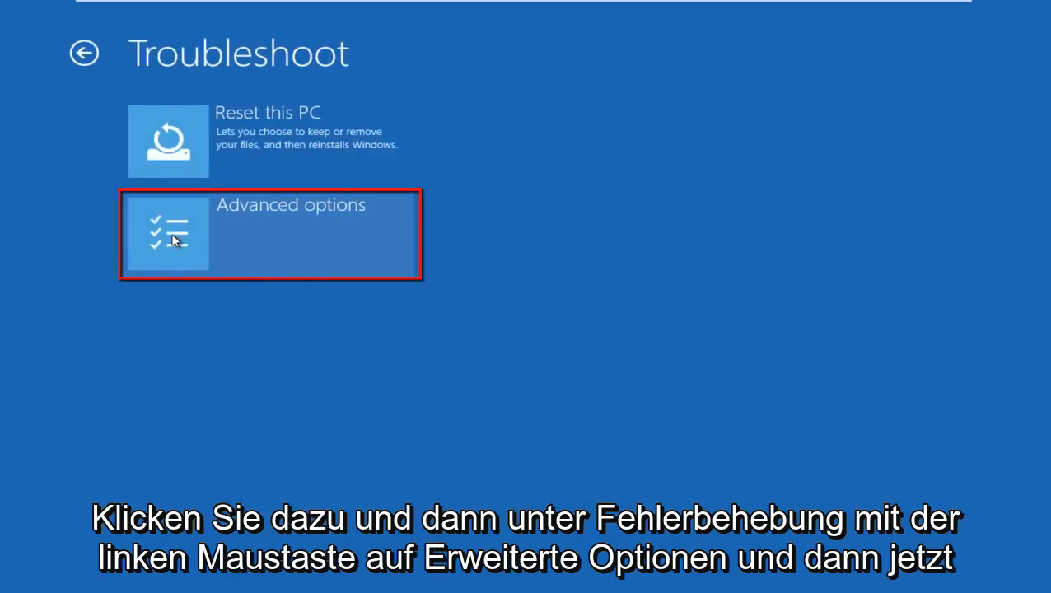
mouse_move(202, 103)
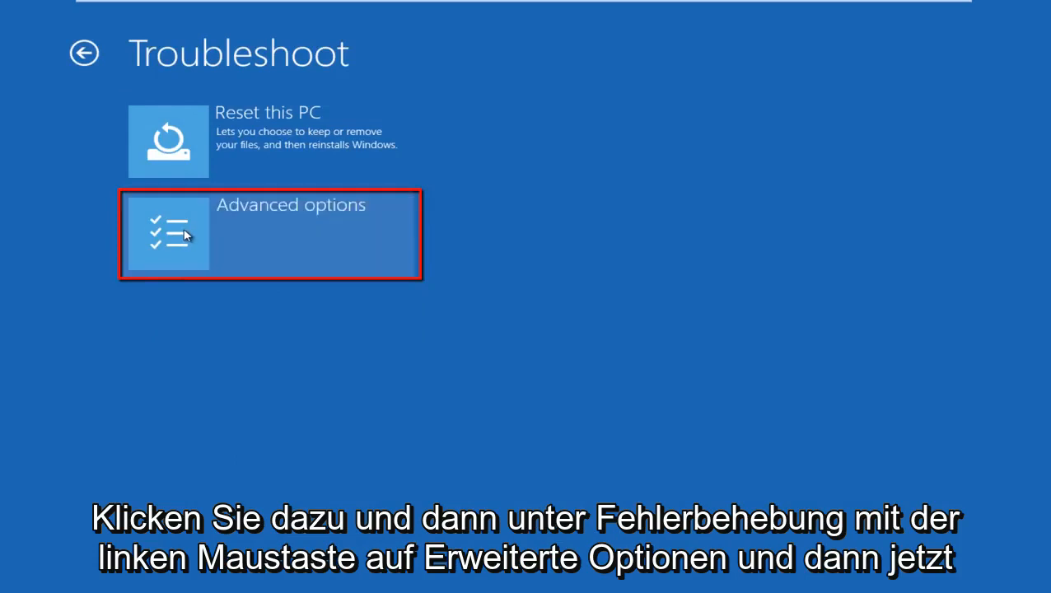
click(270, 234)
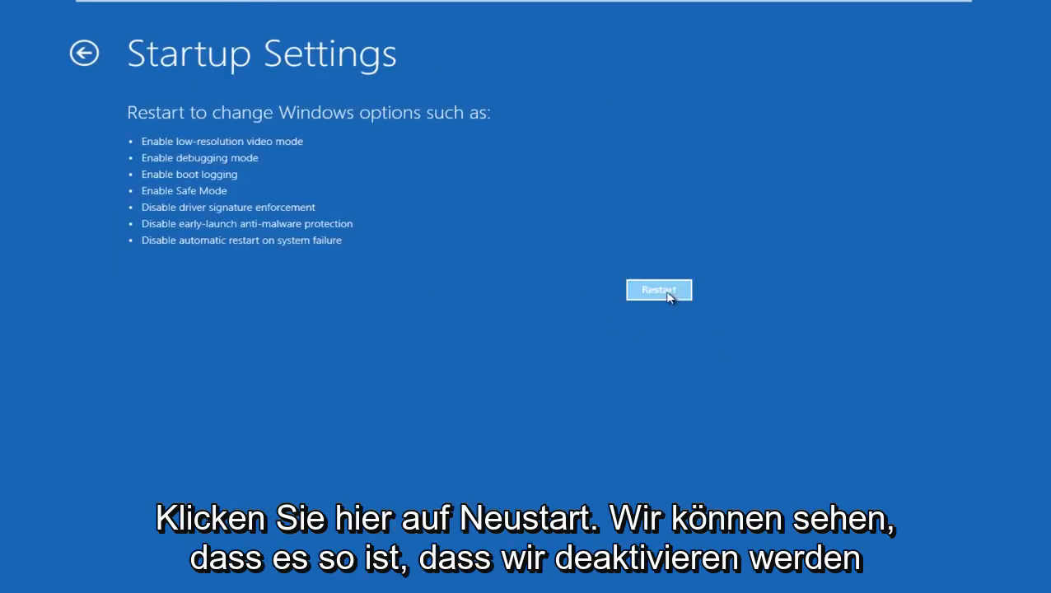
mouse_move(173, 217)
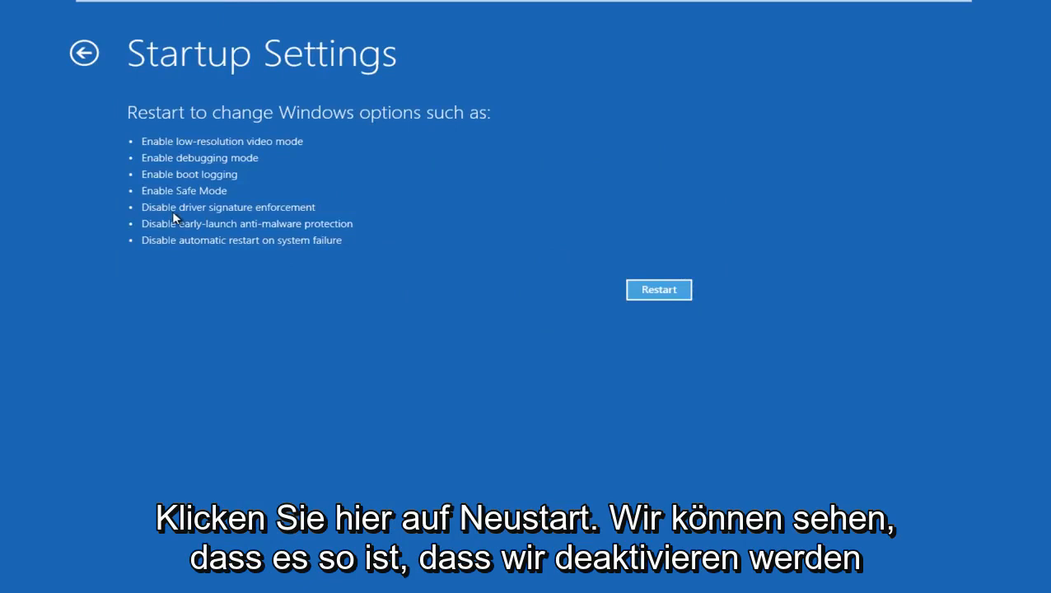
mouse_move(256, 225)
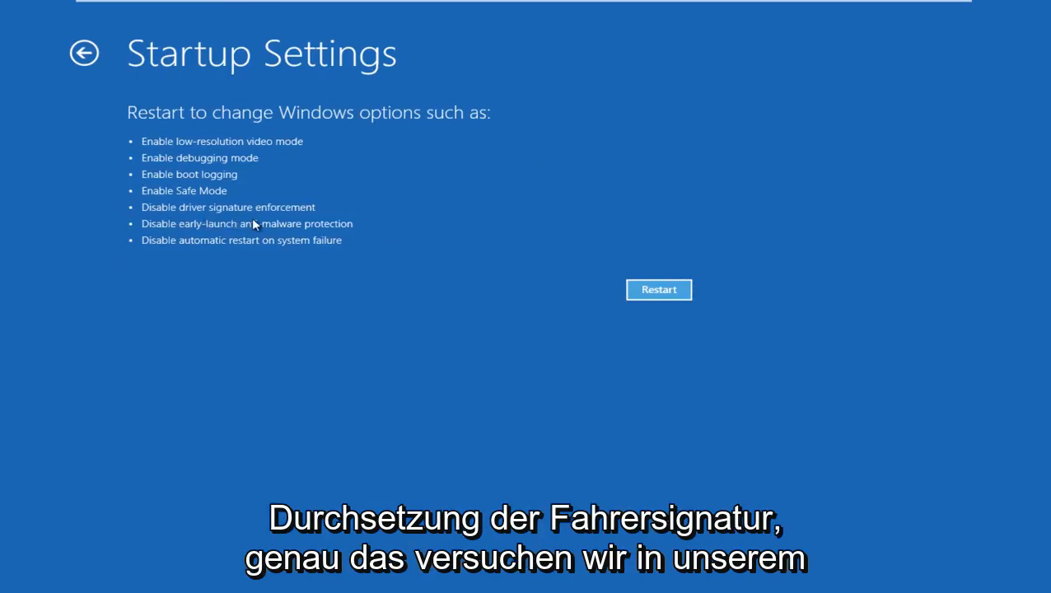
mouse_move(286, 225)
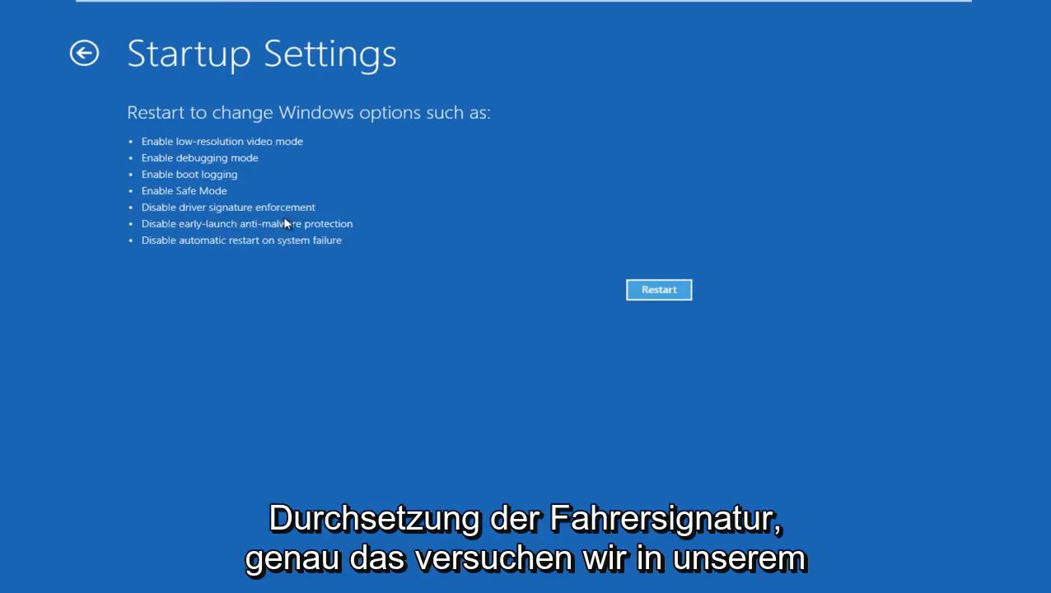
mouse_move(289, 221)
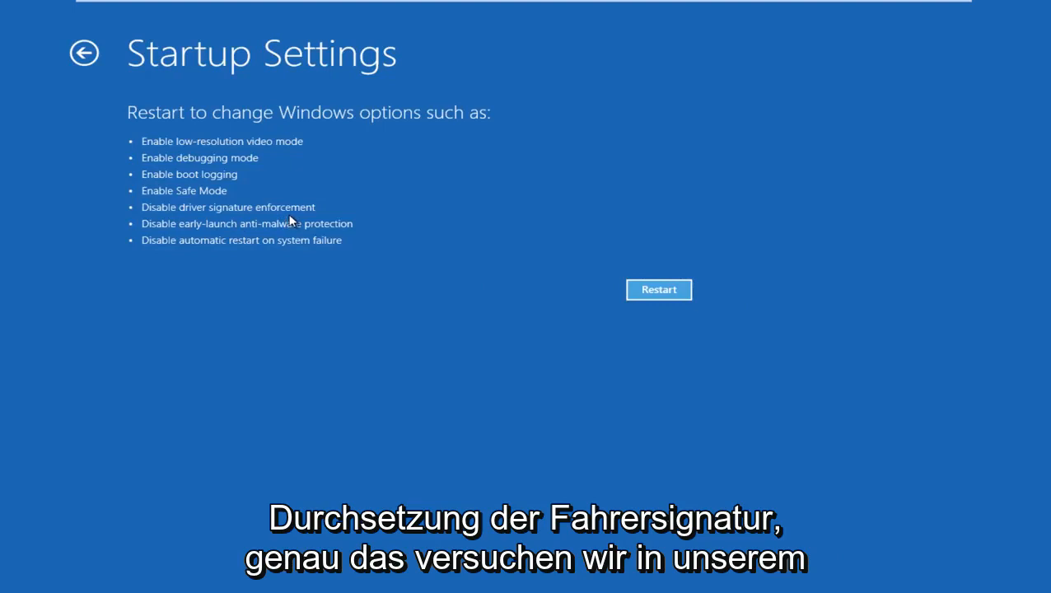
mouse_move(610, 286)
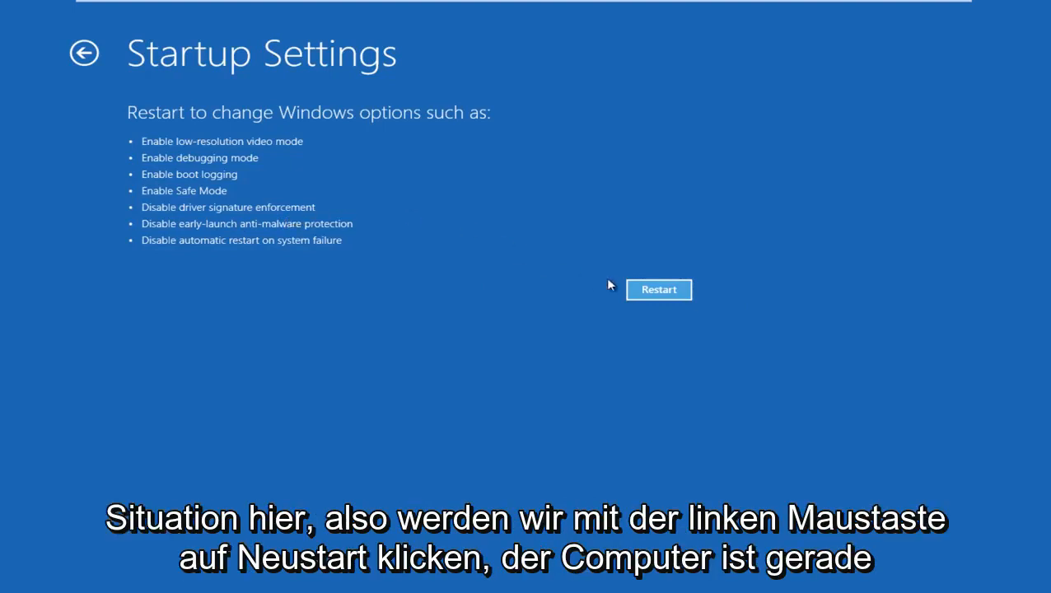
Restart from the Startup Settings page to show the numbered boot options
click(658, 289)
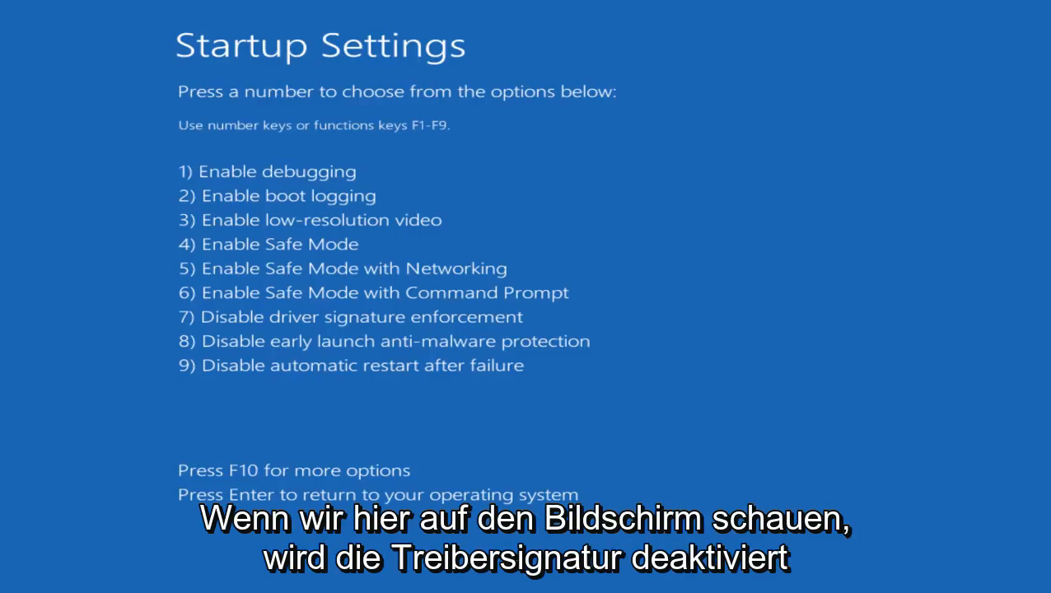
Choose option 7, Disable driver signature enforcement, to boot Windows
key(7)
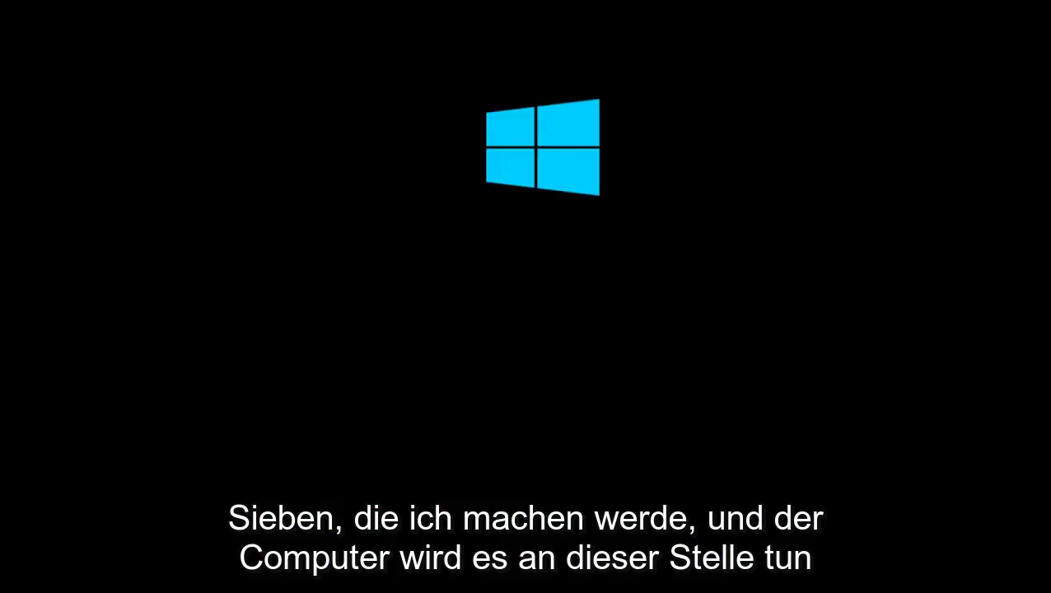